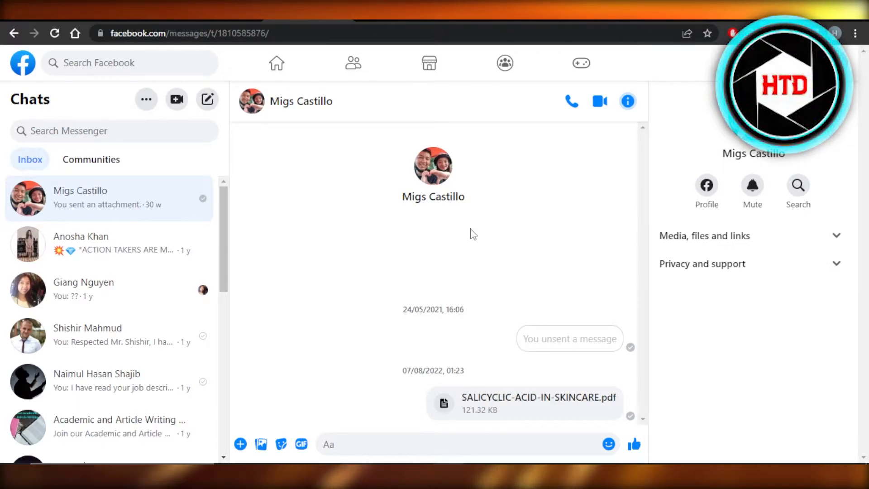
{"action": "mouse_move", "coordinate": [61, 82]}
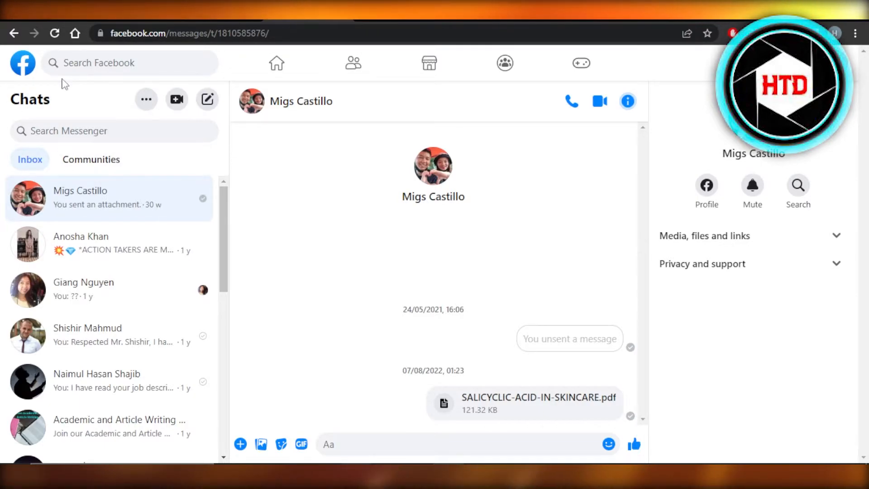
- Reveal the chat options menu from the three-dot button beside the Chats heading
{"action": "left_click", "coordinate": [147, 99]}
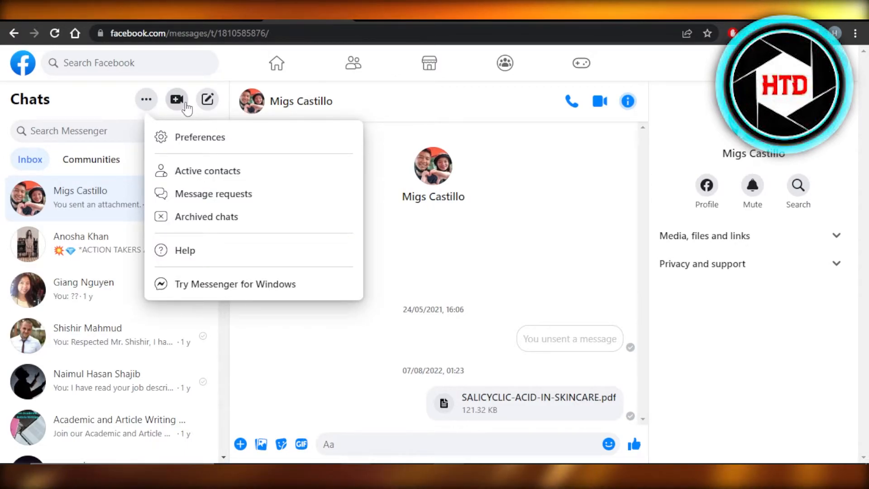
{"action": "mouse_move", "coordinate": [204, 134]}
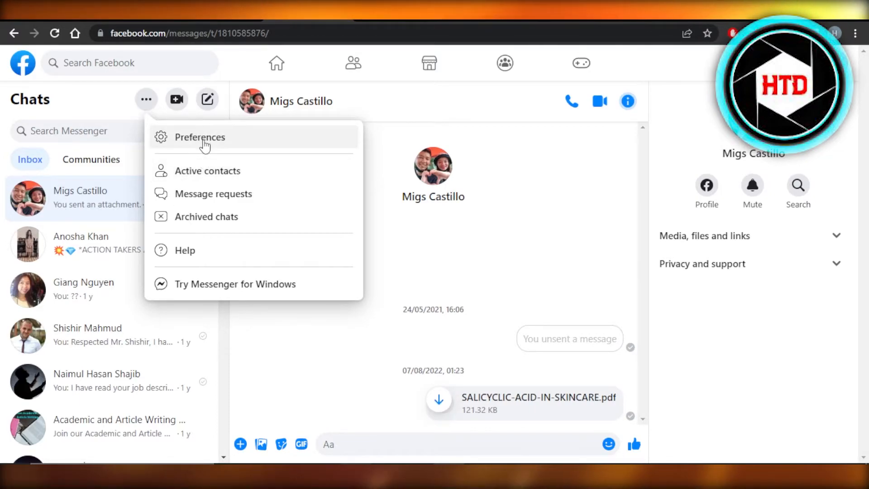
- Bring up the Preferences dialog from the chat options menu
{"action": "left_click", "coordinate": [199, 138]}
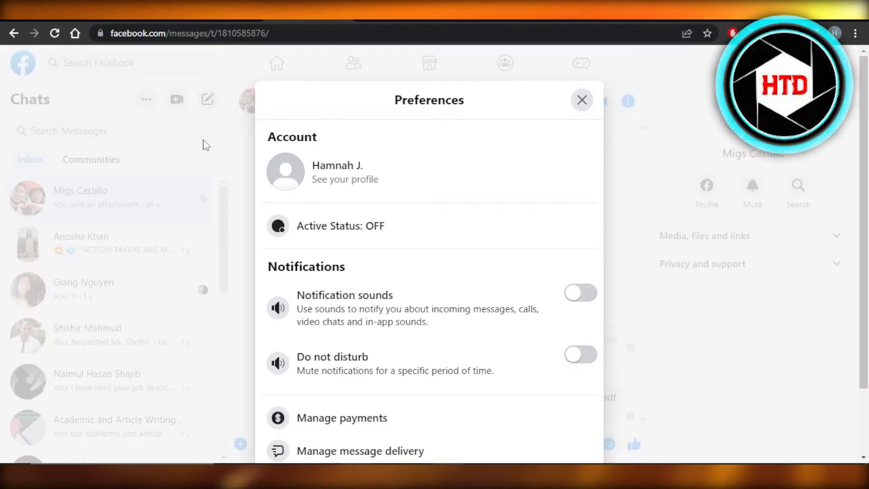
- Review Preferences down to Manage blocking, close it, and return to the chat options menu
{"action": "scroll", "scroll_direction": "down", "scroll_amount": 3}
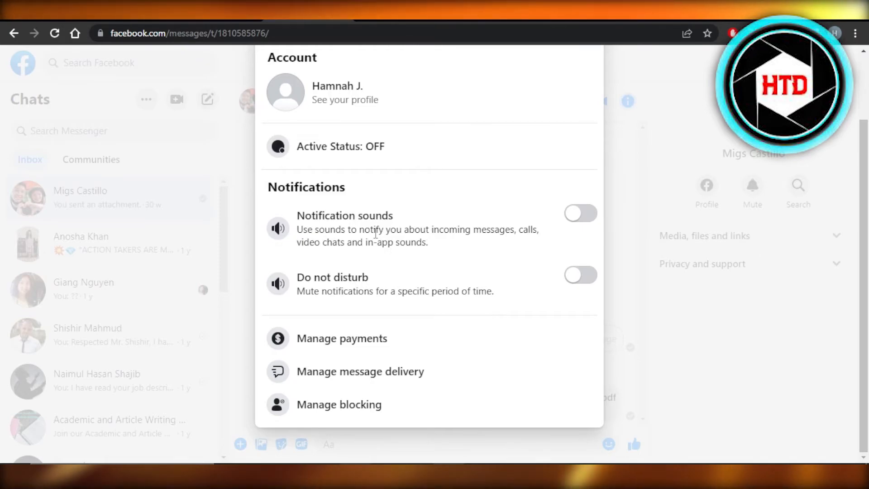
{"action": "left_click", "coordinate": [147, 99]}
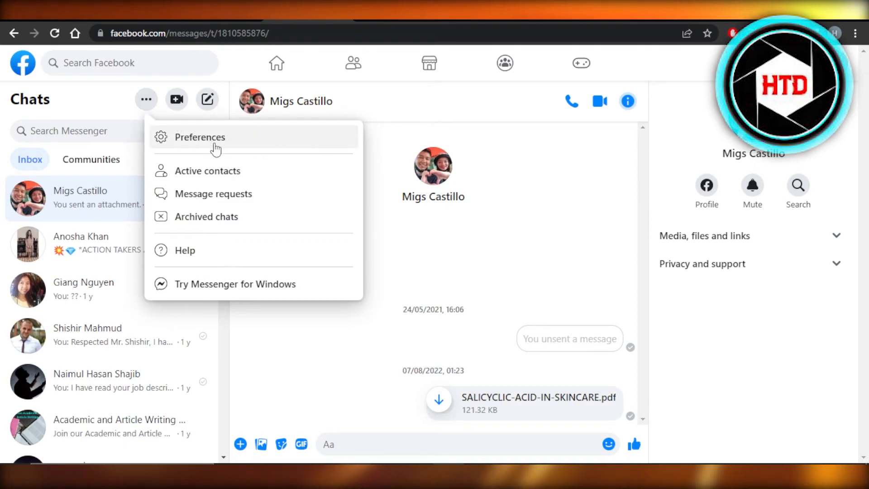
{"action": "mouse_move", "coordinate": [145, 163]}
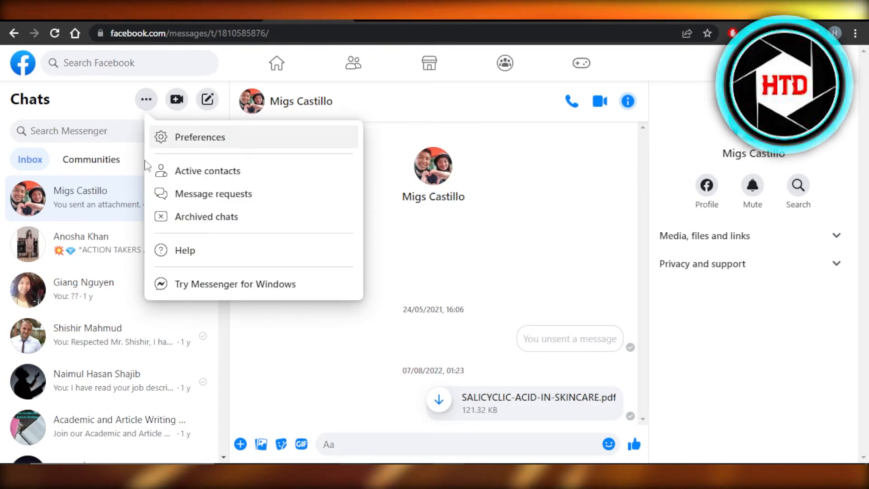
- Dismiss the menu and switch the chat list to the Communities tab
{"action": "left_click", "coordinate": [90, 159]}
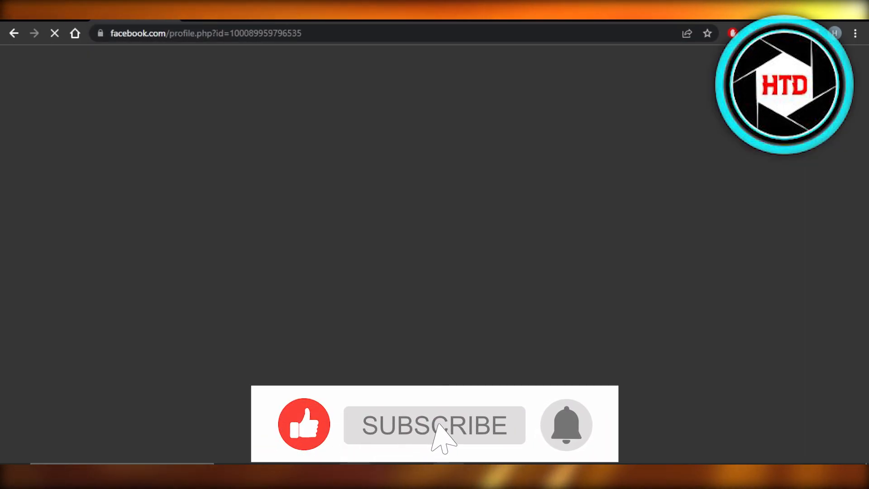
{"action": "left_click", "coordinate": [434, 425]}
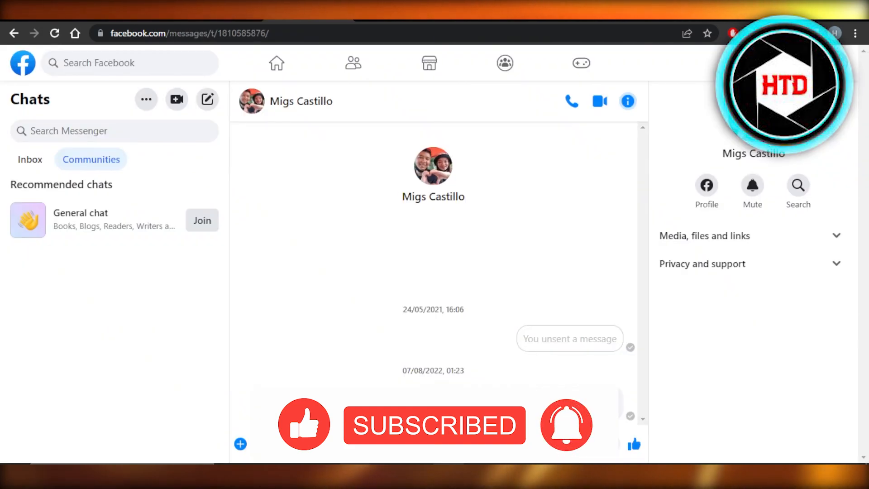